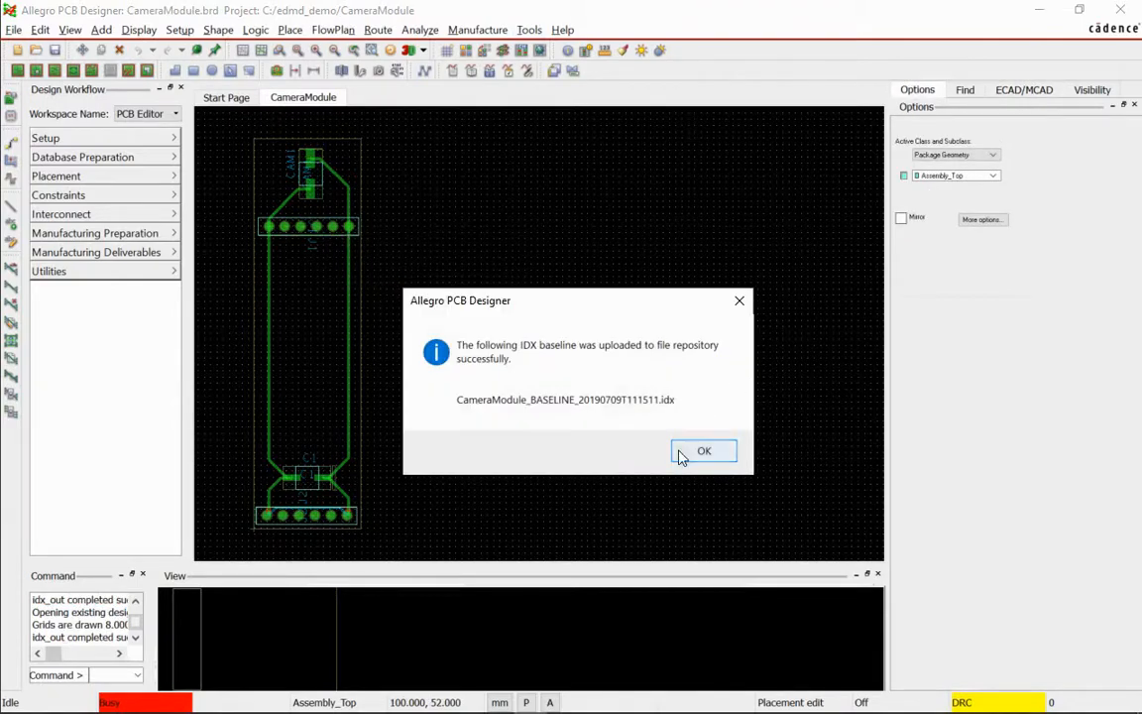
- Dismiss Allegro's CameraModule IDX baseline upload confirmation
click(704, 450)
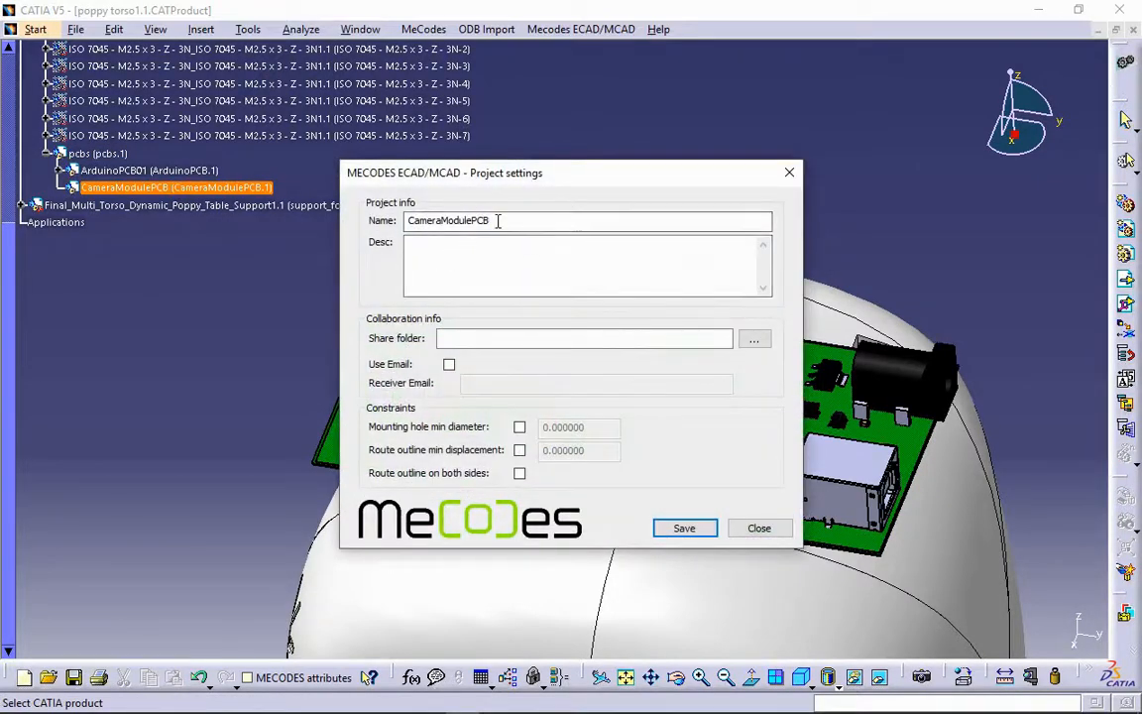
- Set edmd_demo/exchange/camera_module as the CameraModulePCB share folder and save the settings
click(755, 338)
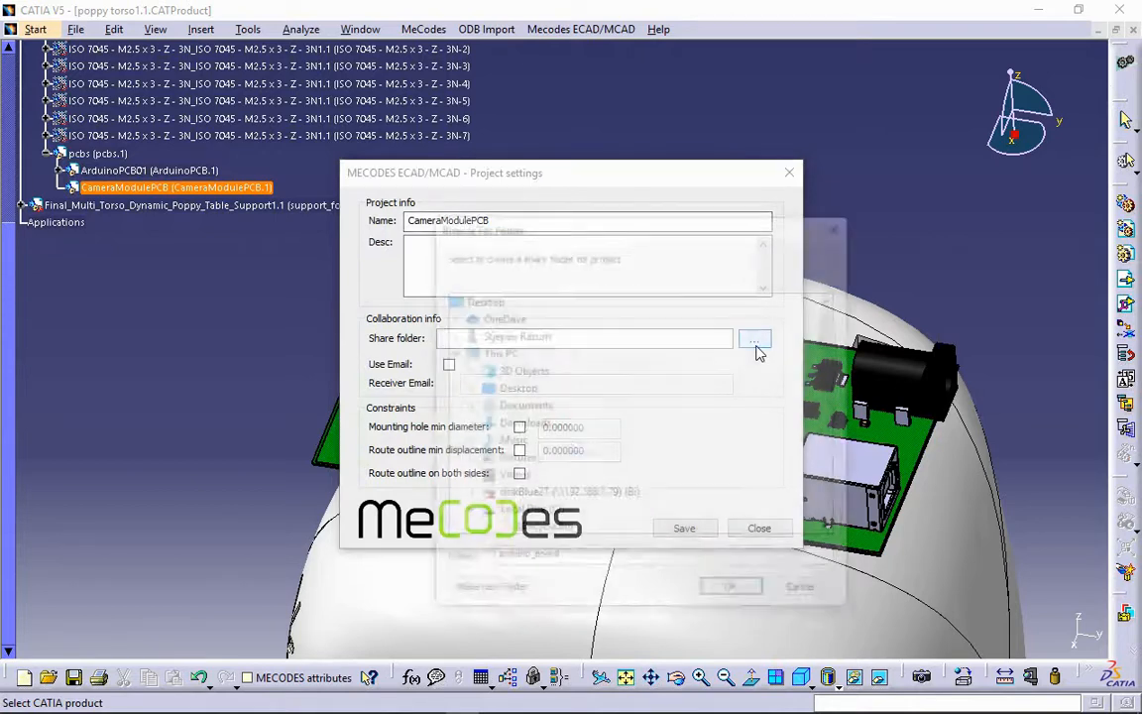
click(755, 338)
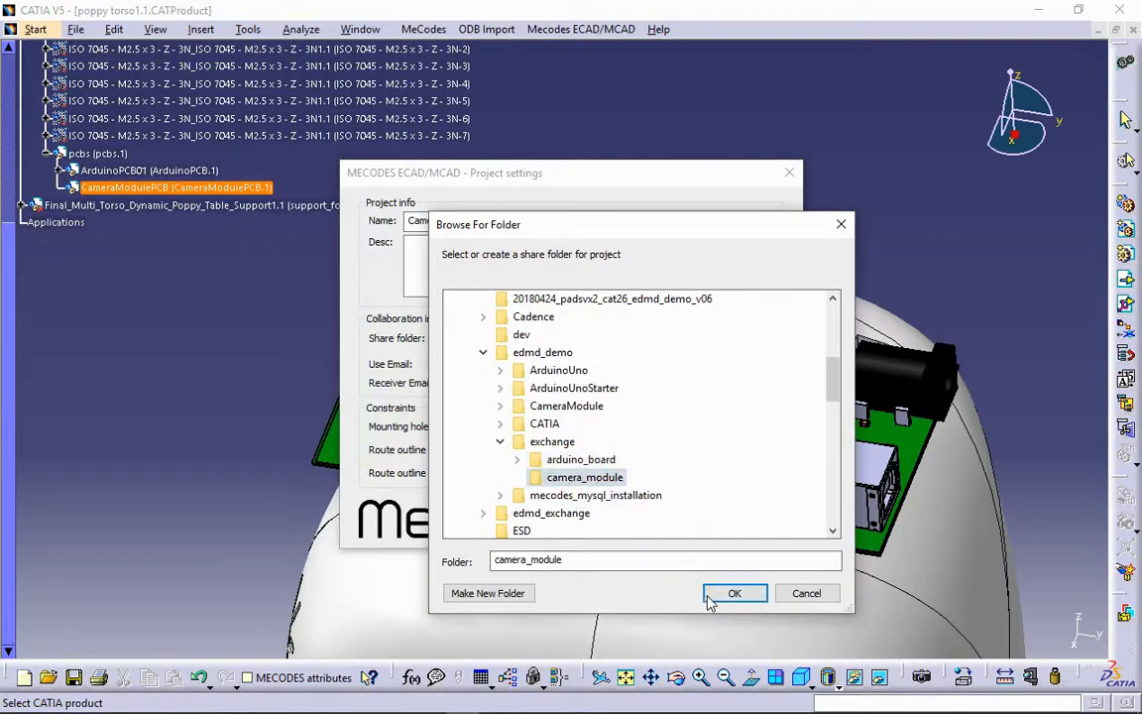
click(735, 593)
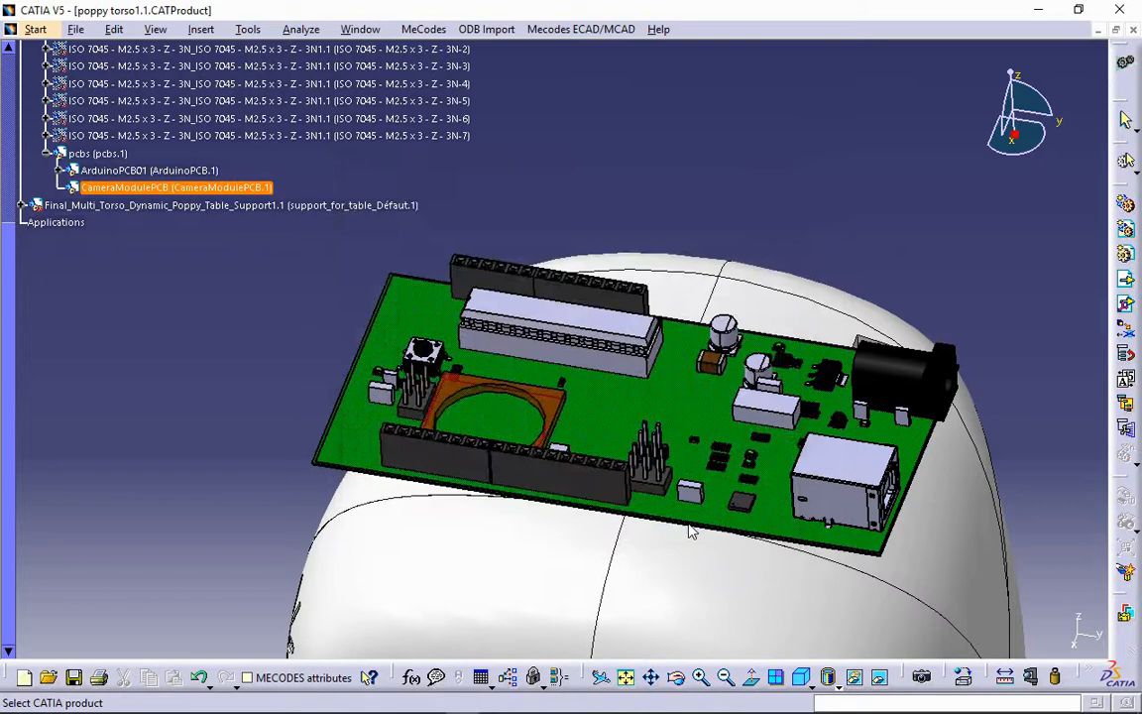
click(581, 28)
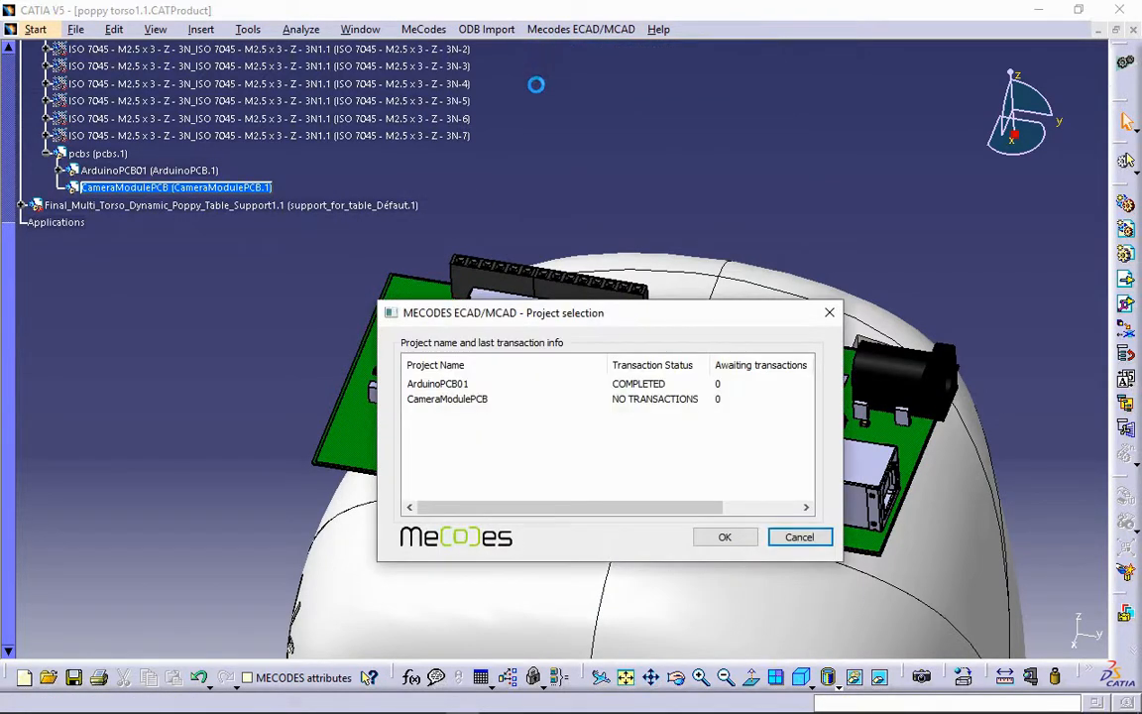
- Select CameraModulePCB, load its baseline (board outline, four components), and accept the collision check
click(456, 399)
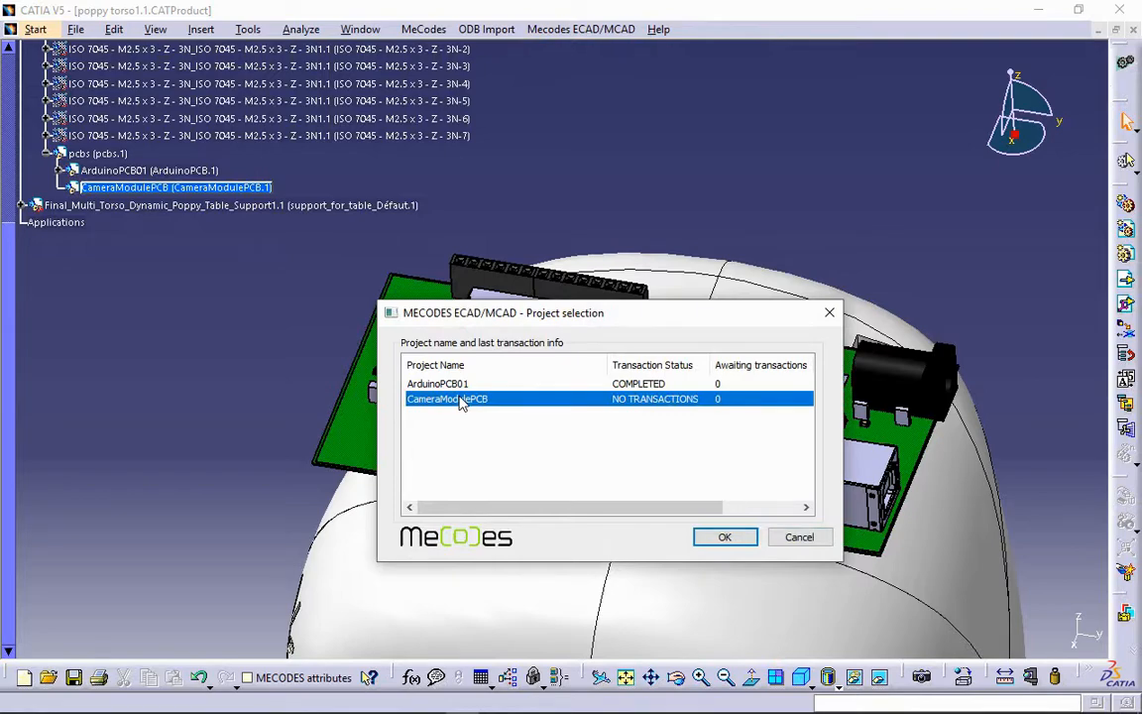
click(724, 536)
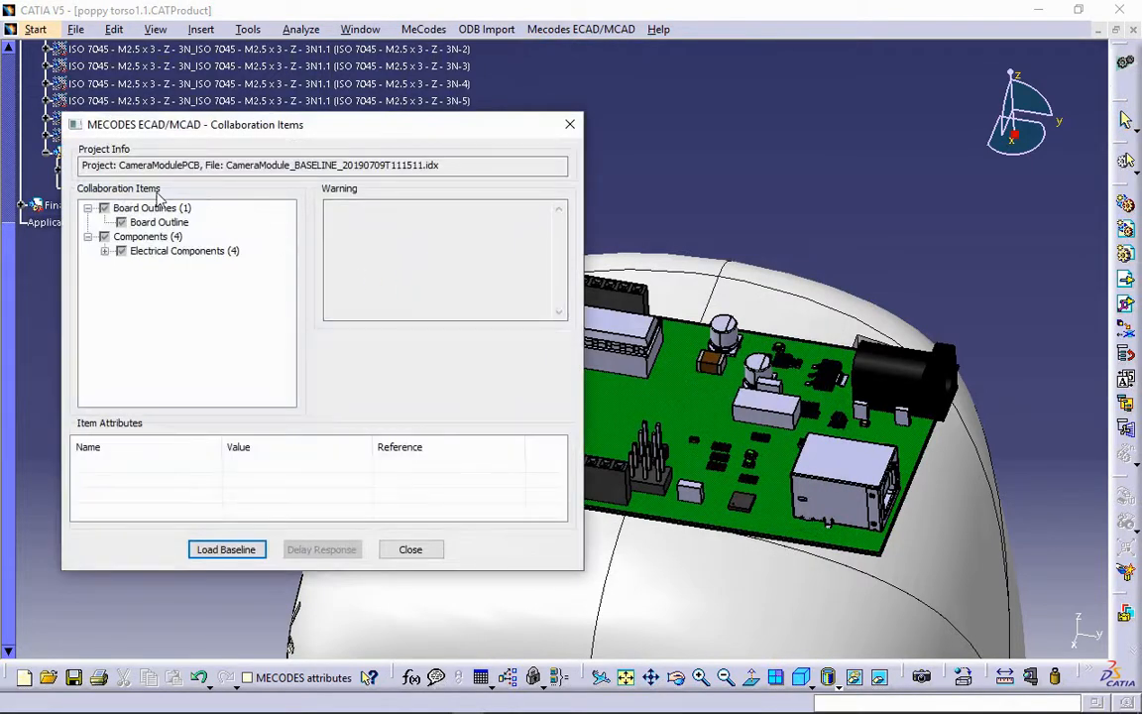
mouse_move(219, 541)
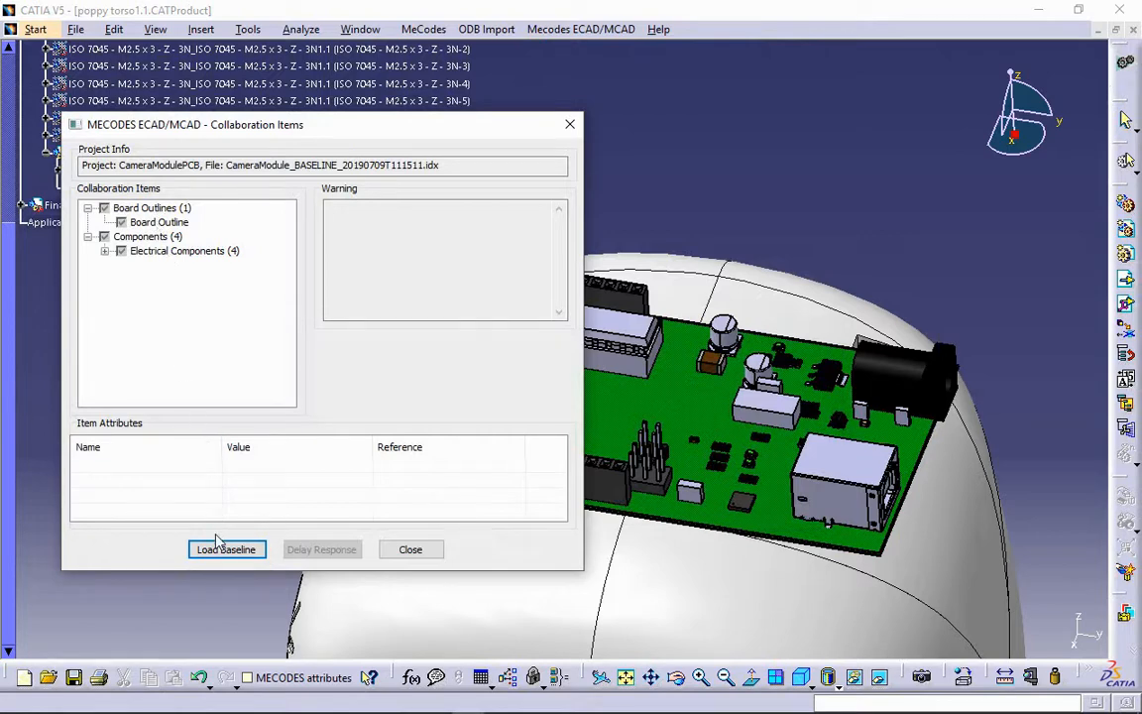
click(226, 549)
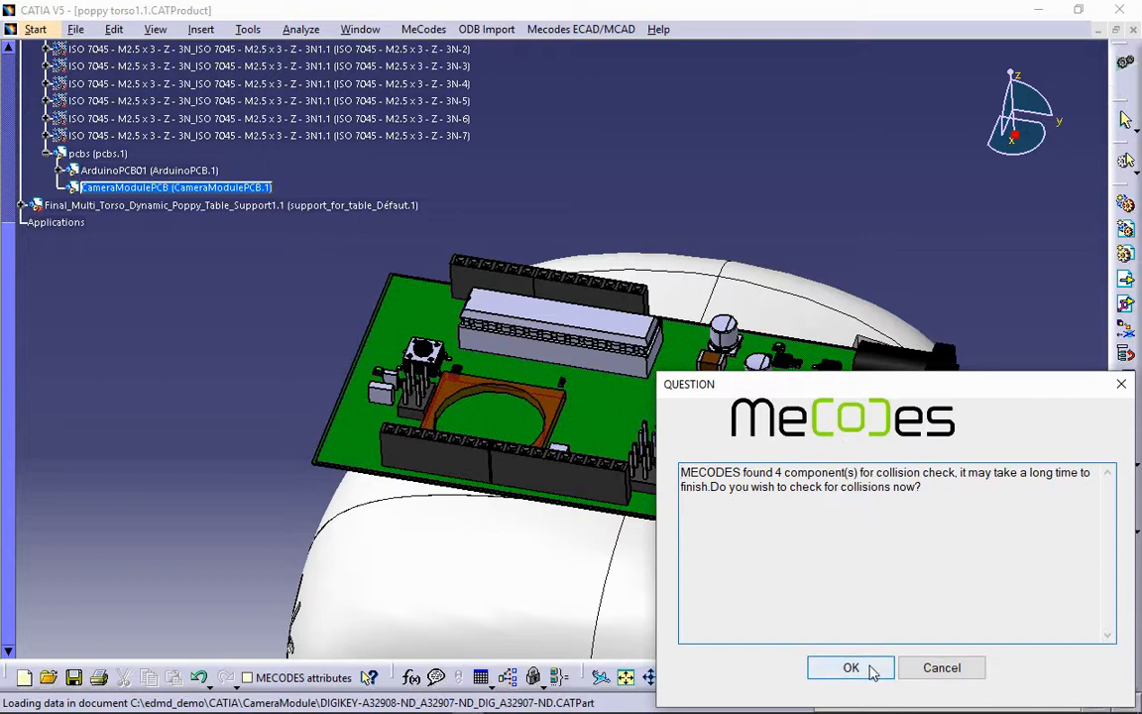
click(851, 667)
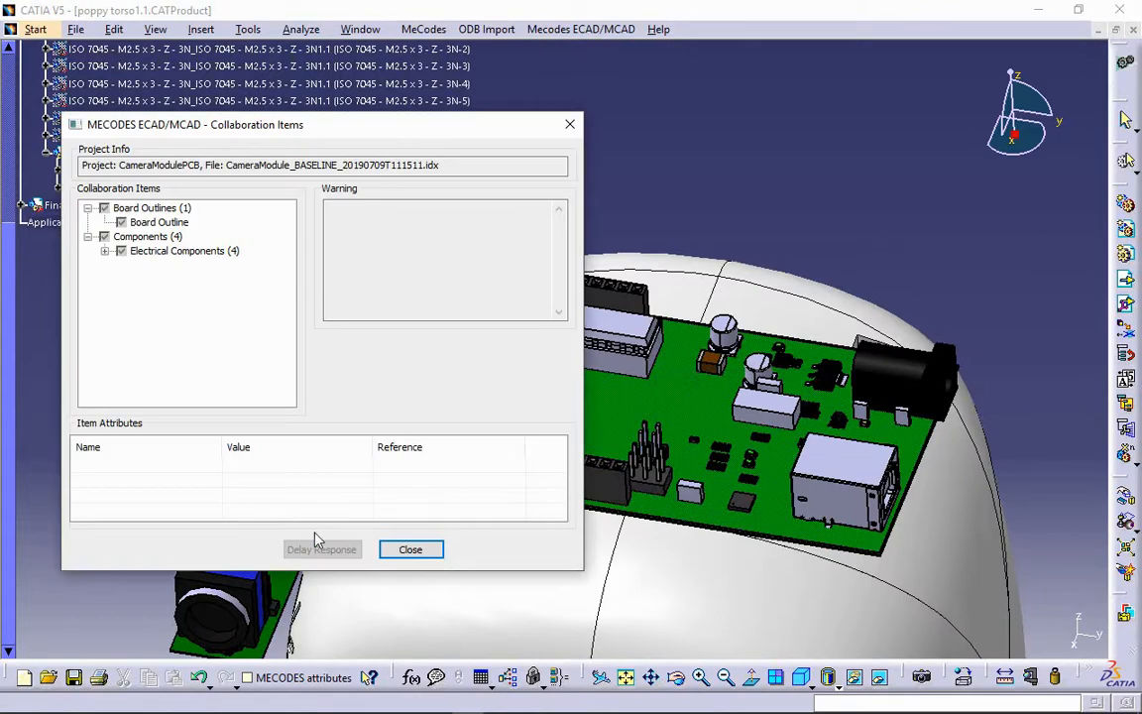
- Set the compass privileged plane and position parameters relative to the pcbs assembly
click(410, 549)
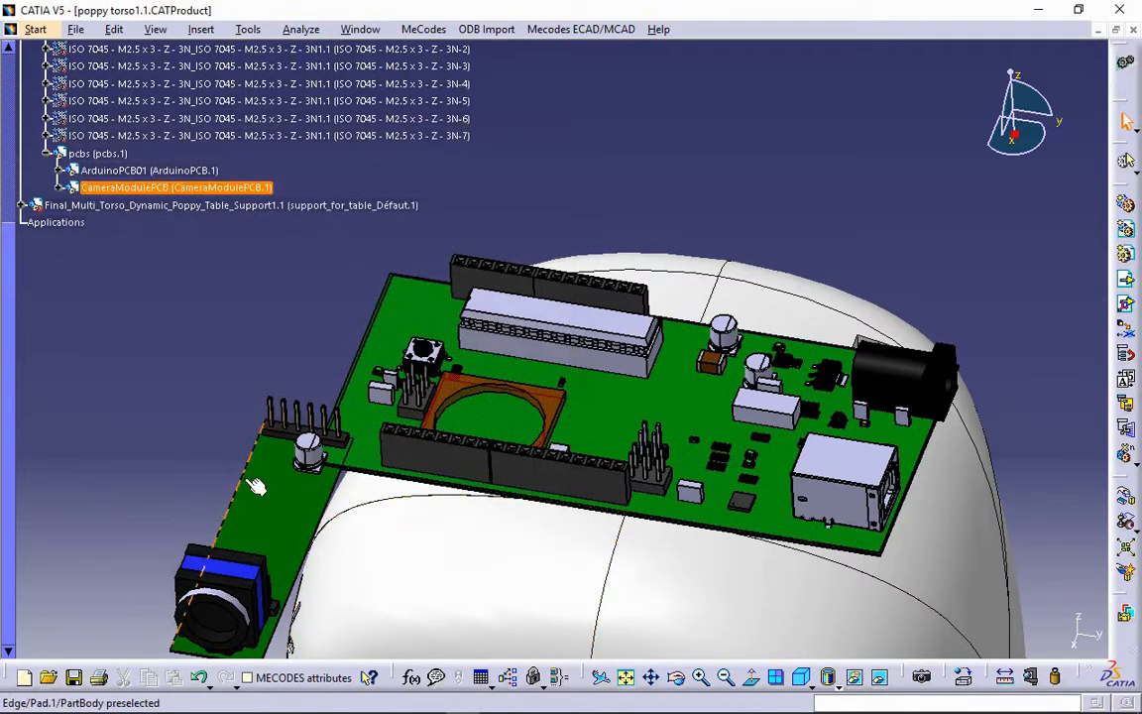
right_click(1021, 109)
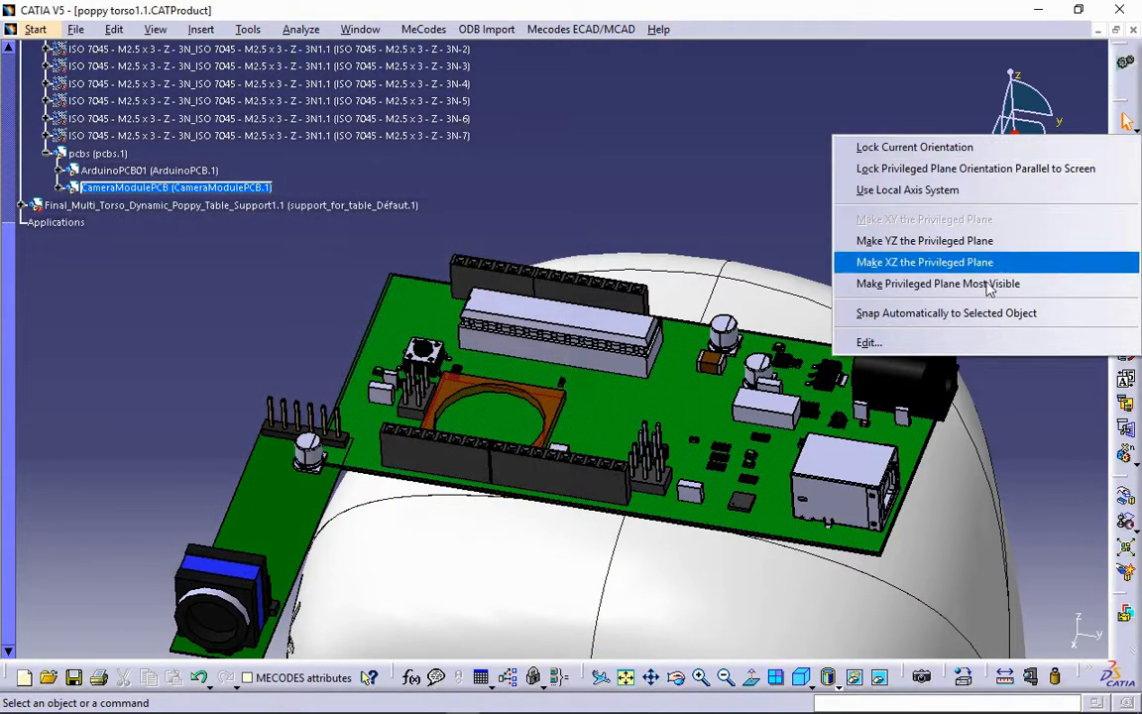
click(924, 262)
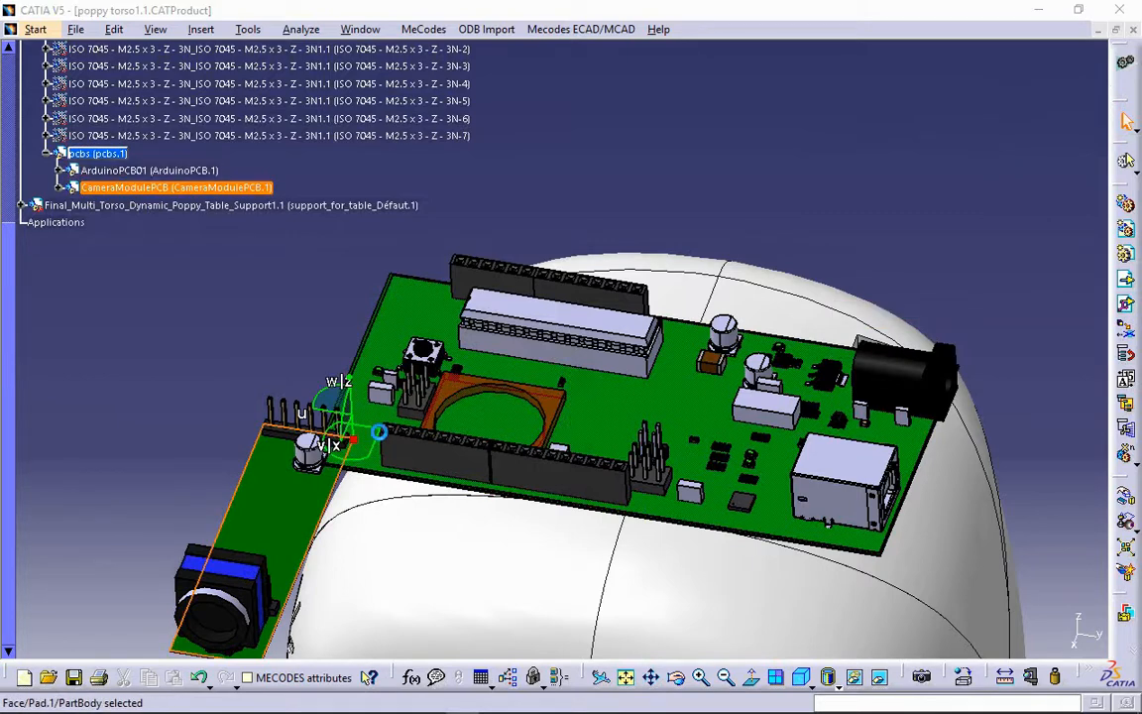
click(1053, 403)
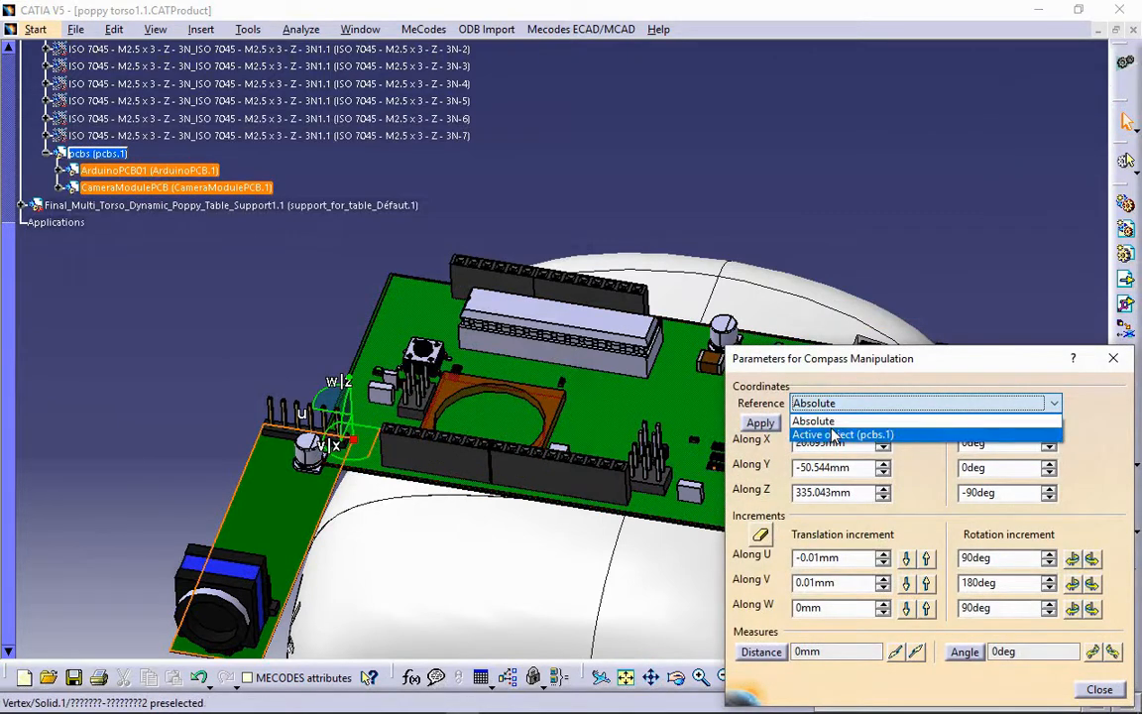
click(843, 434)
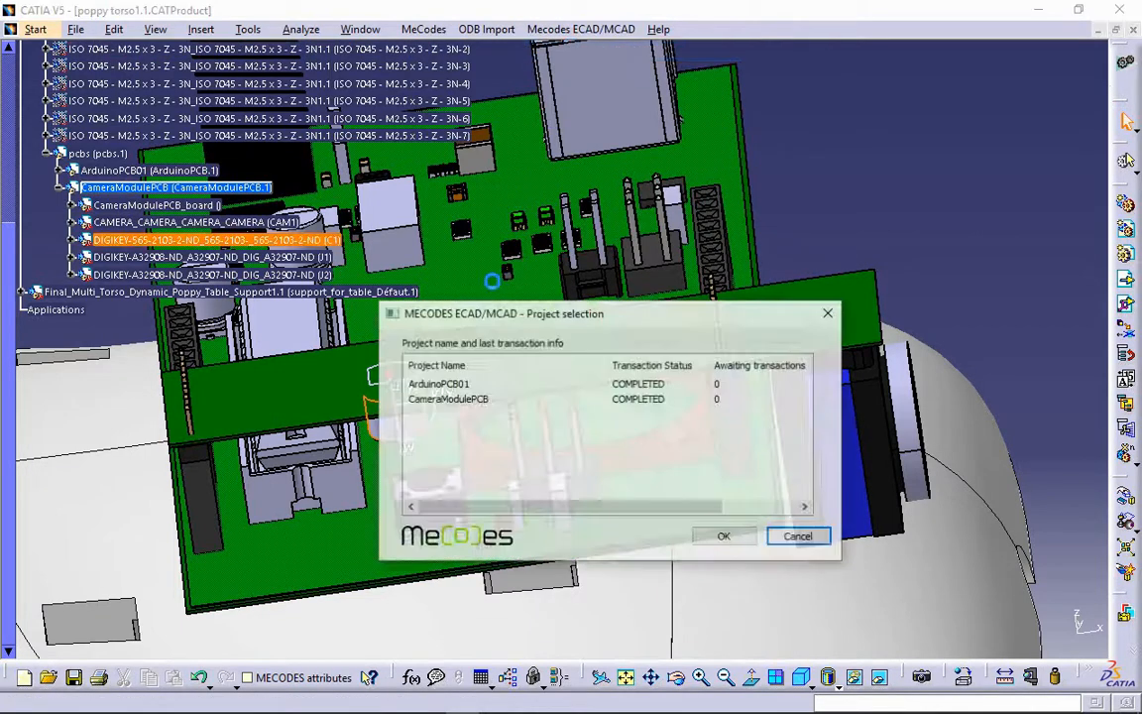
- Export the CameraModulePCB changes and send the one-component proposal as proposal_01.idx
click(722, 535)
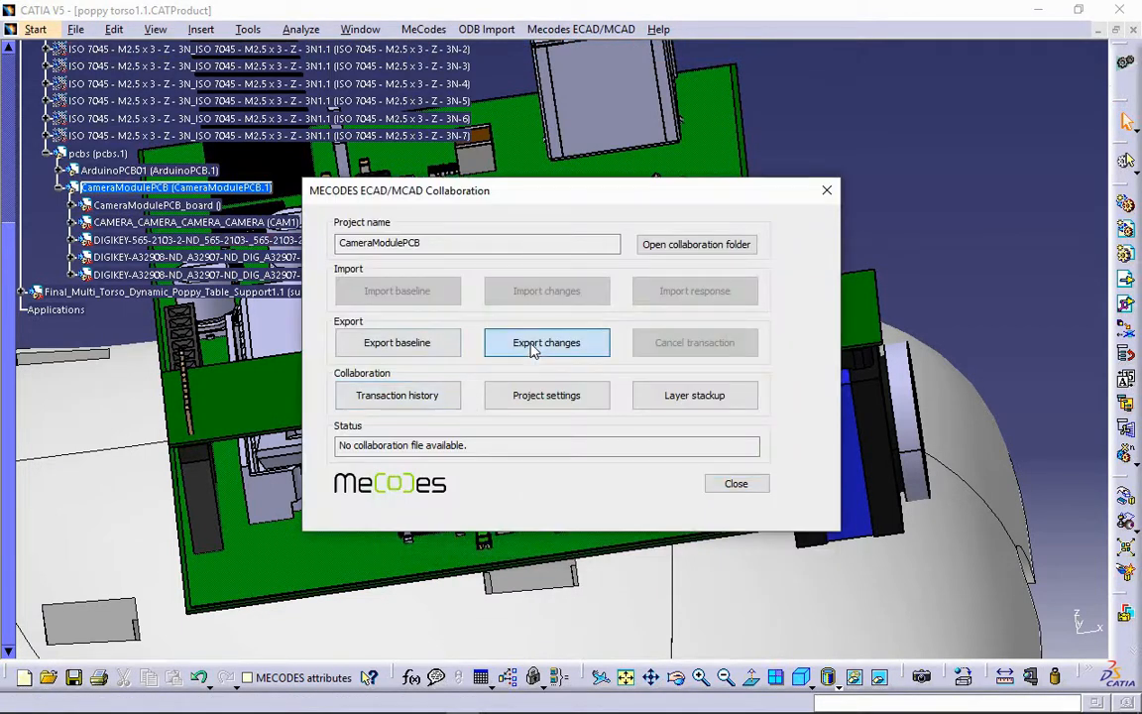
click(547, 342)
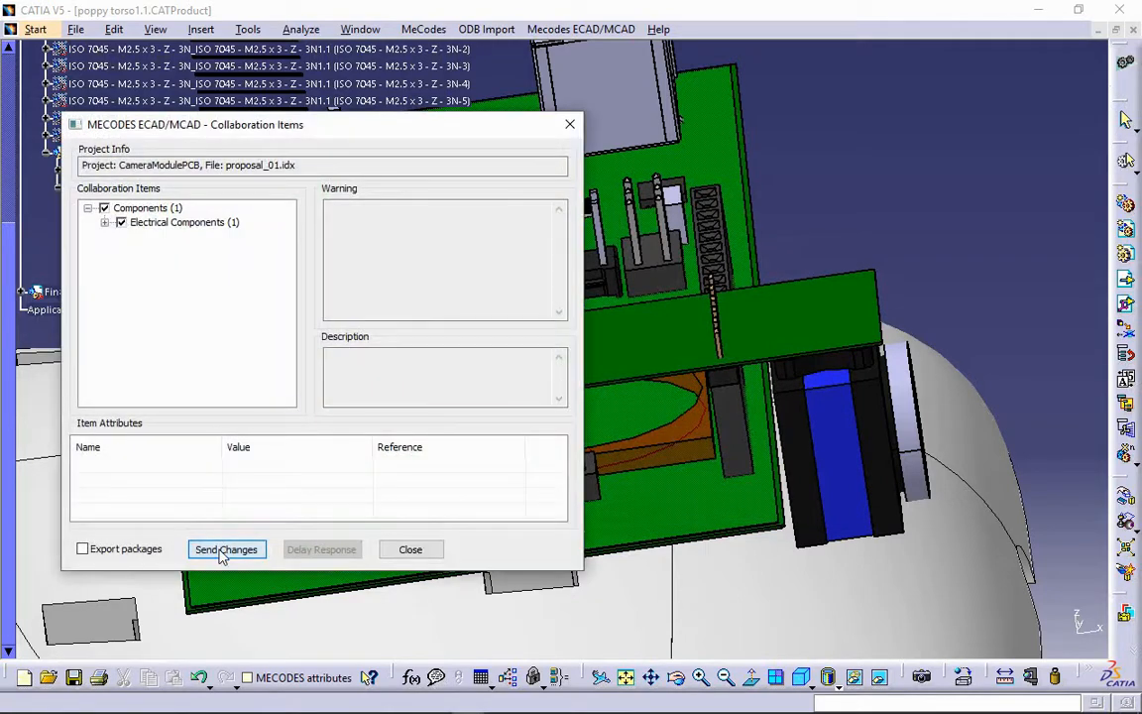
click(226, 550)
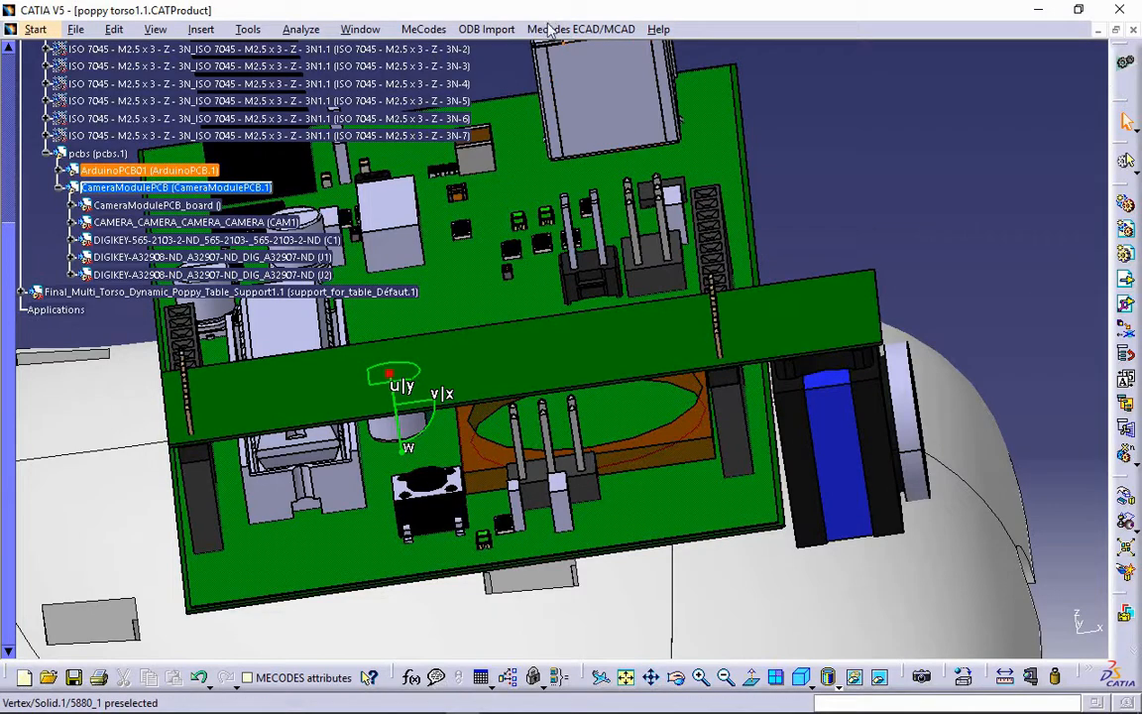
- Load the ECAD response for pending CameraModulePCB and orbit to inspect the updated boards
click(581, 28)
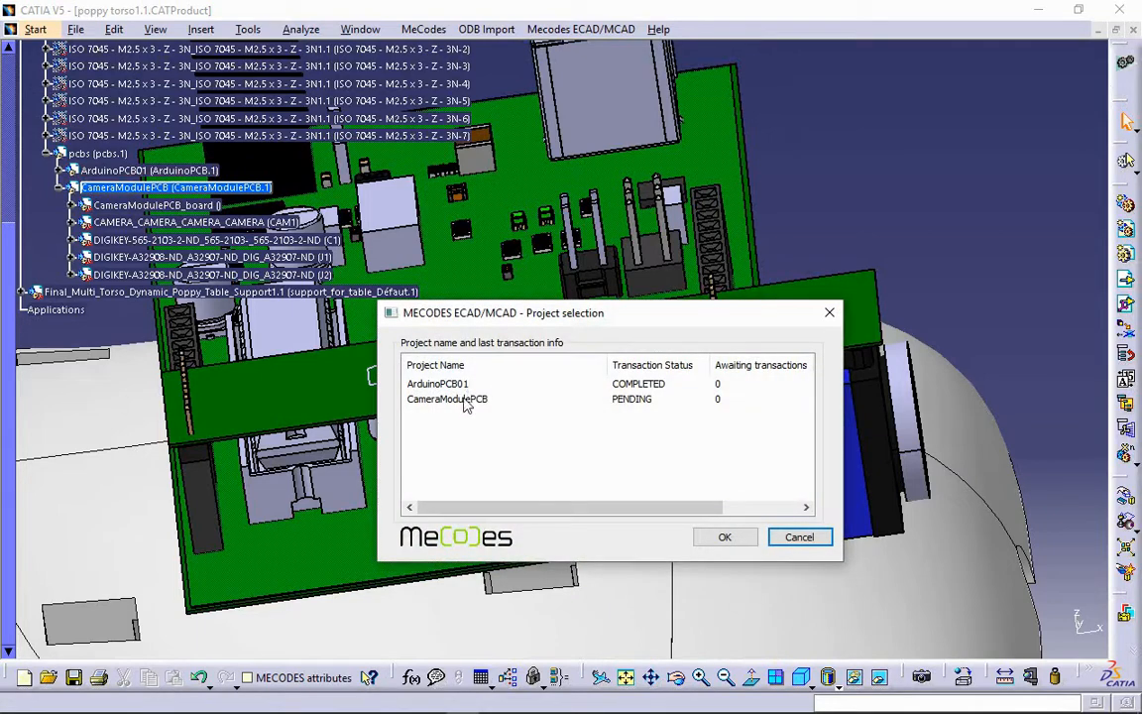
click(799, 537)
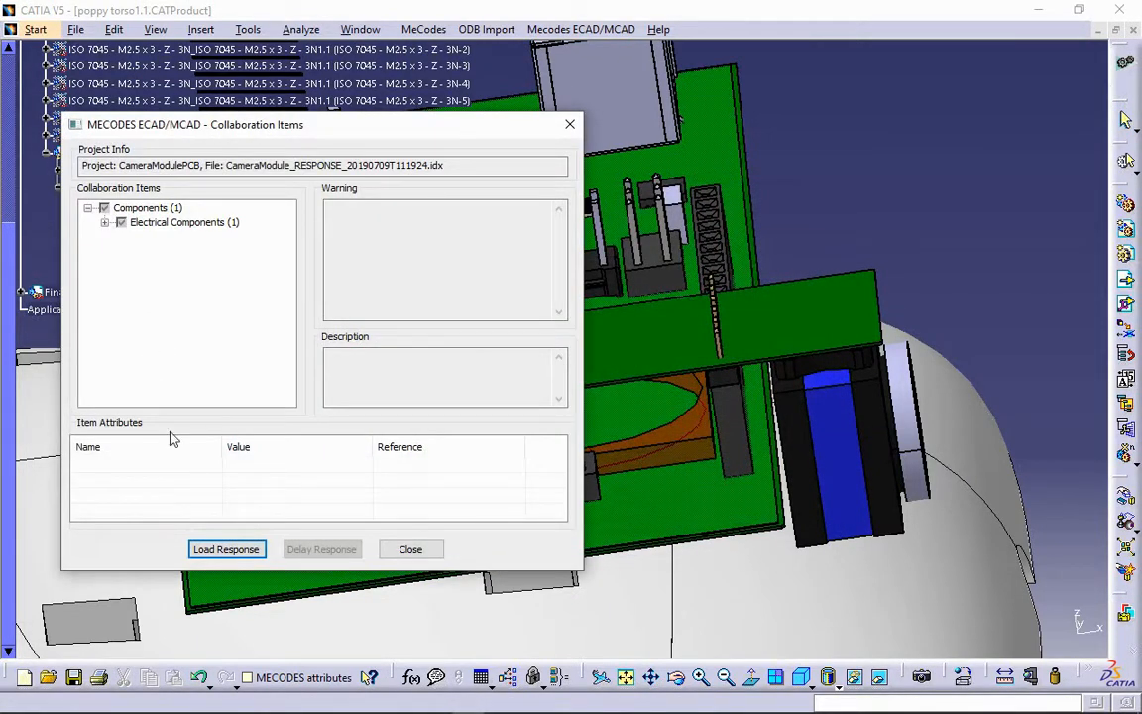
click(226, 549)
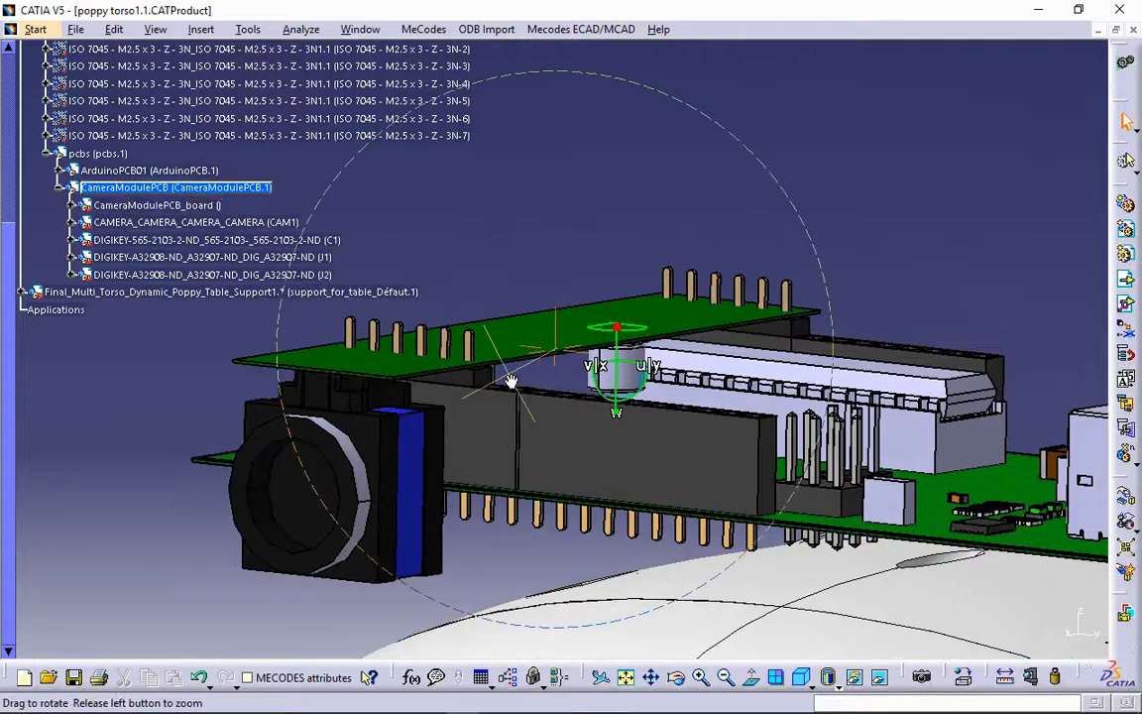
drag(511, 381, 500, 581)
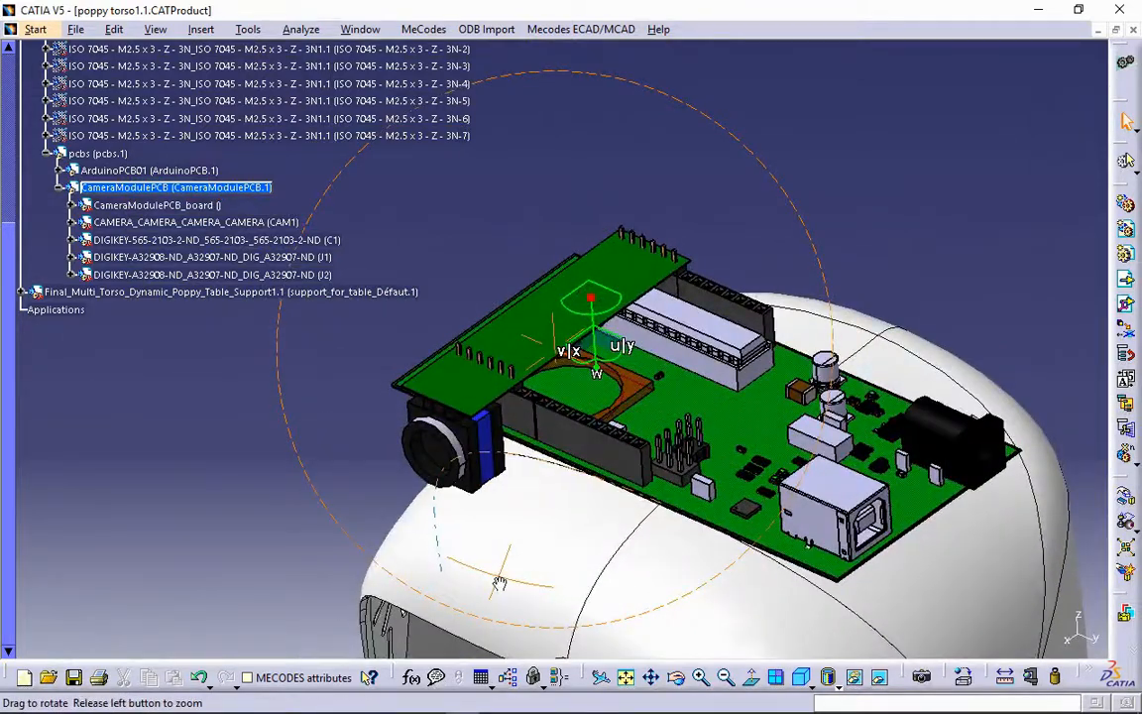